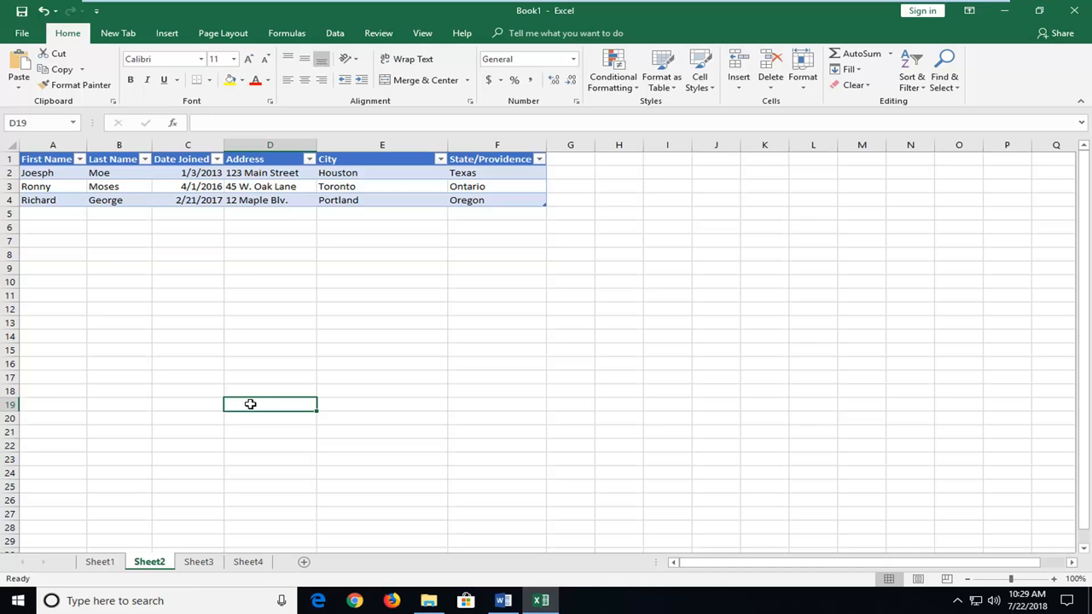
mouse_move(30, 85)
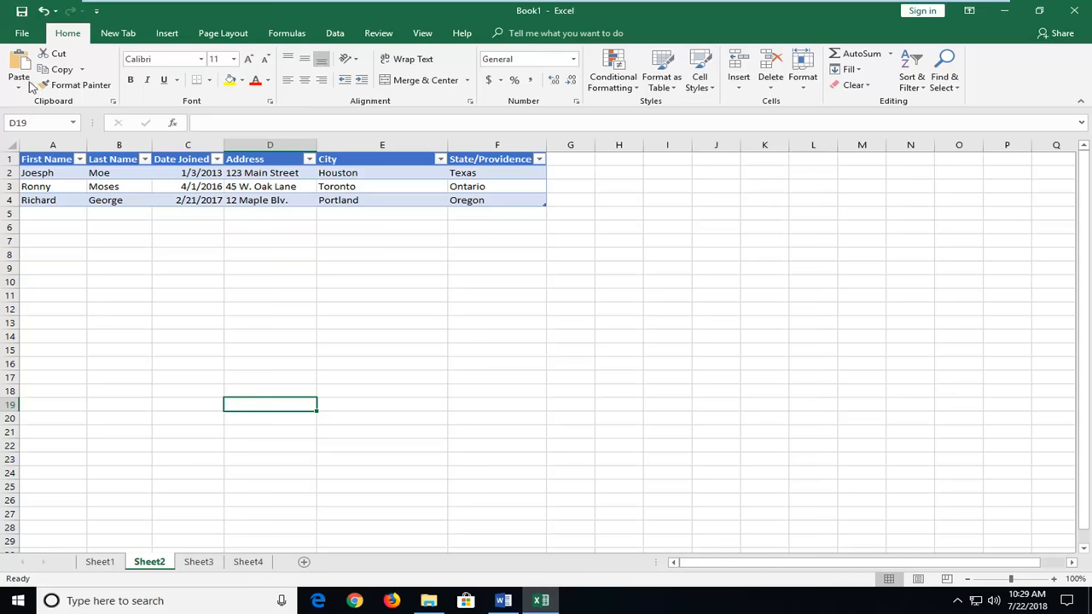
Start Save As for Book1 in the Desktop folder as an Excel Workbook
click(22, 32)
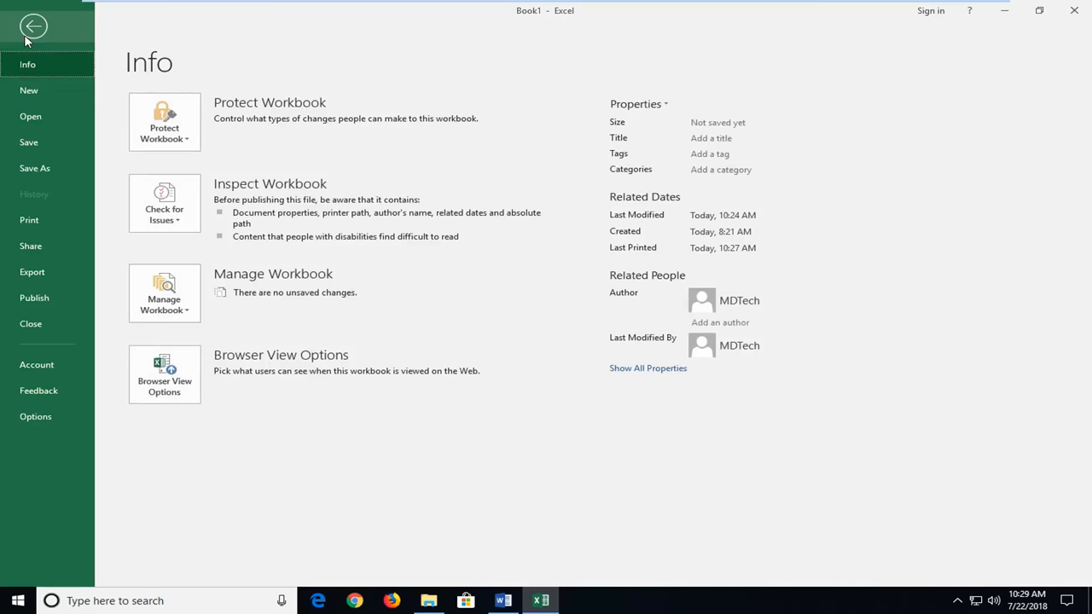
mouse_move(58, 69)
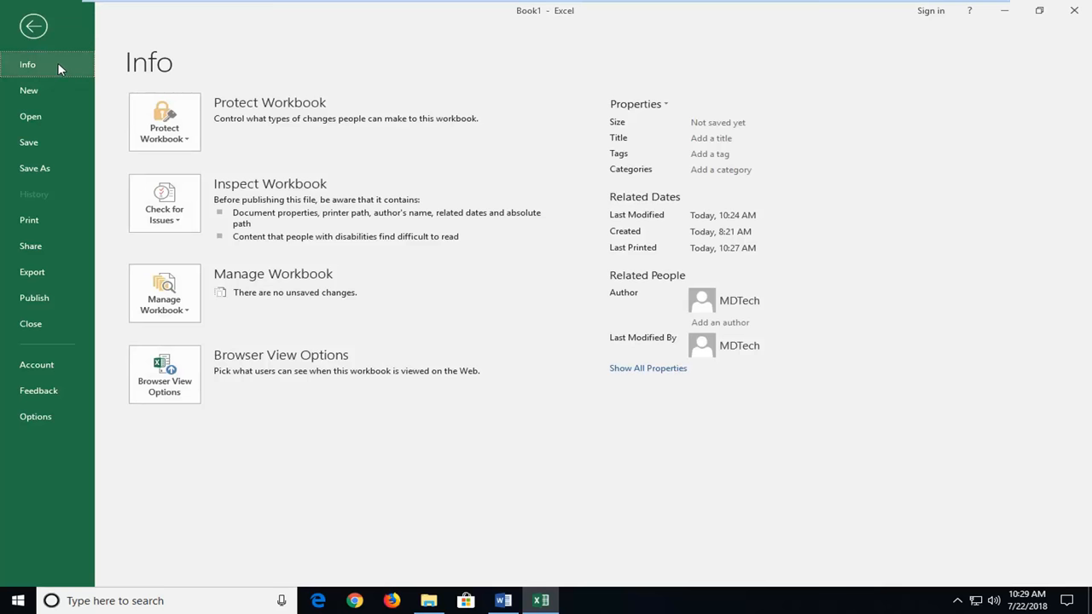
mouse_move(34, 169)
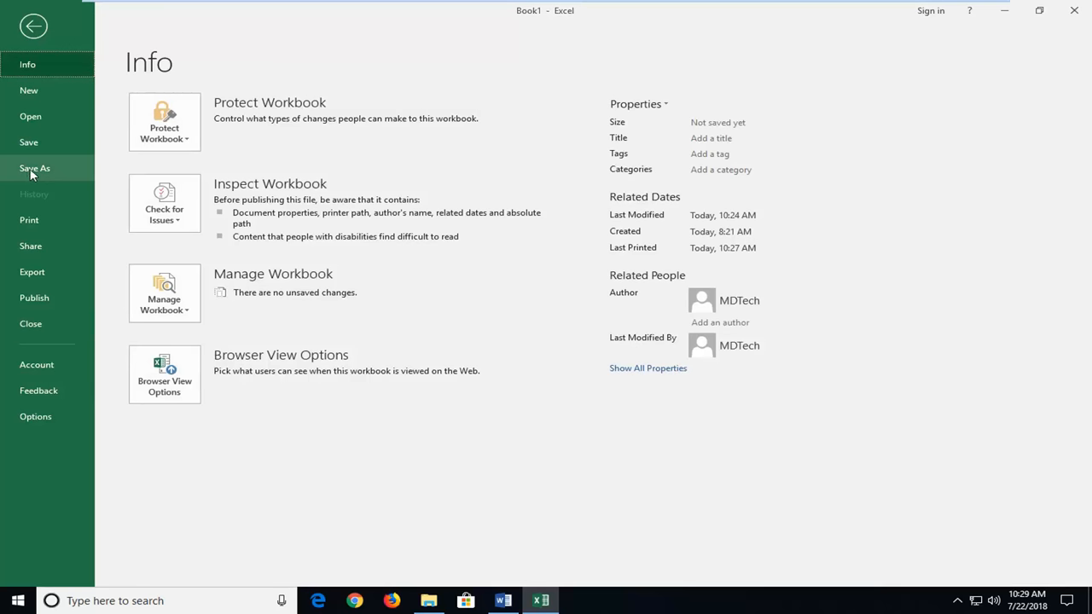
click(35, 168)
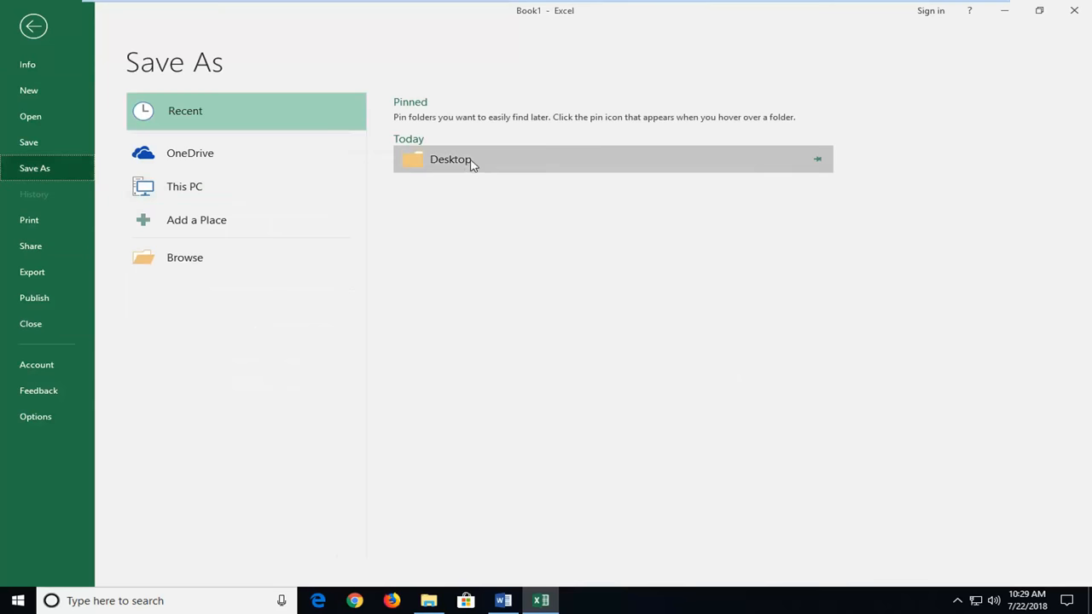
double_click(450, 159)
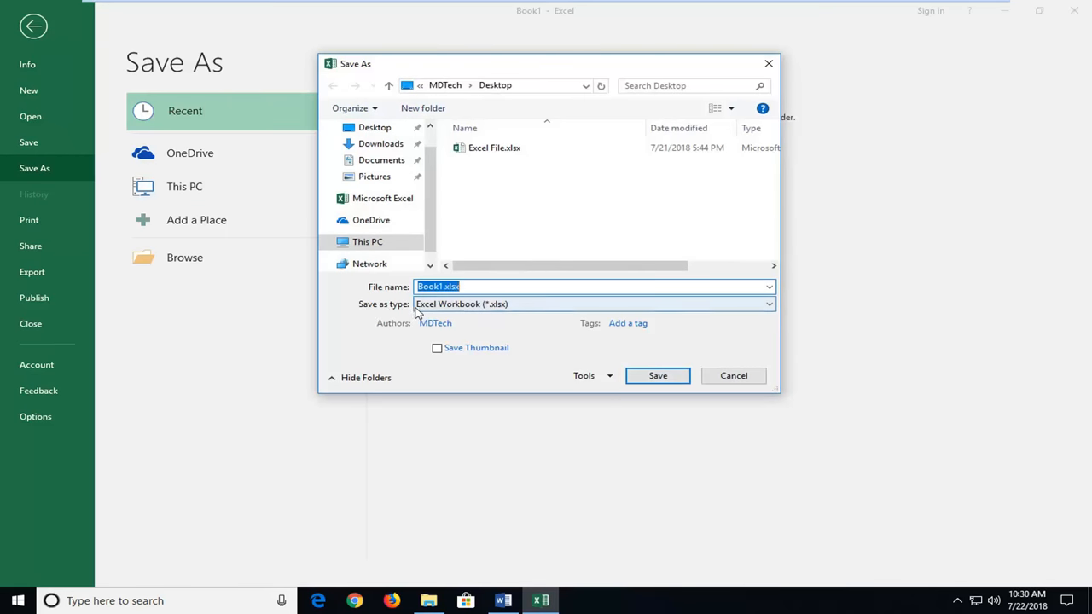
Change the Save as type for Book1 from Excel Workbook to PDF (*.pdf)
click(767, 303)
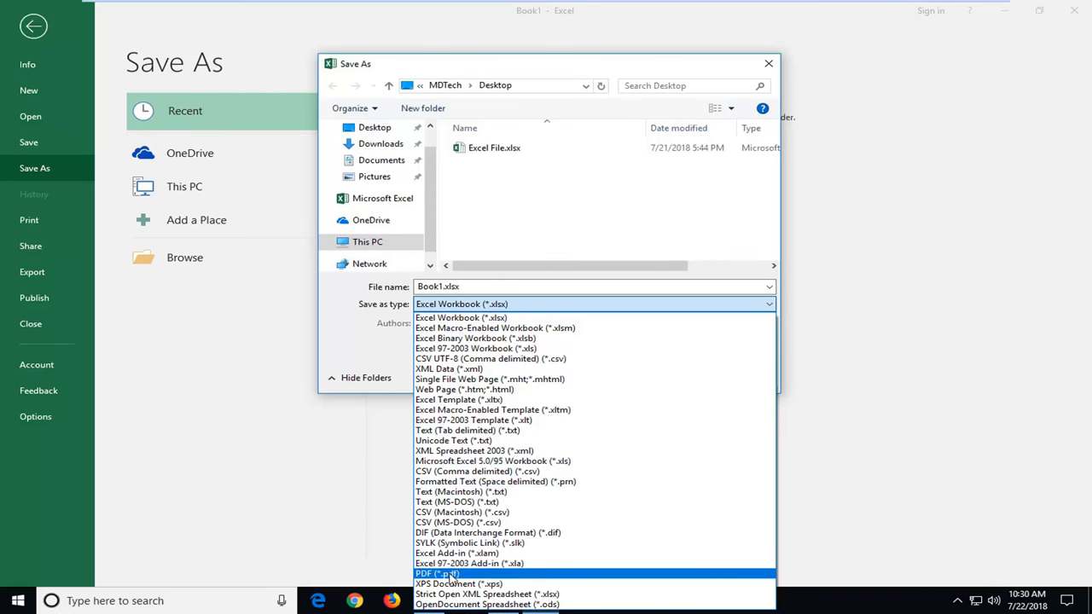
click(437, 573)
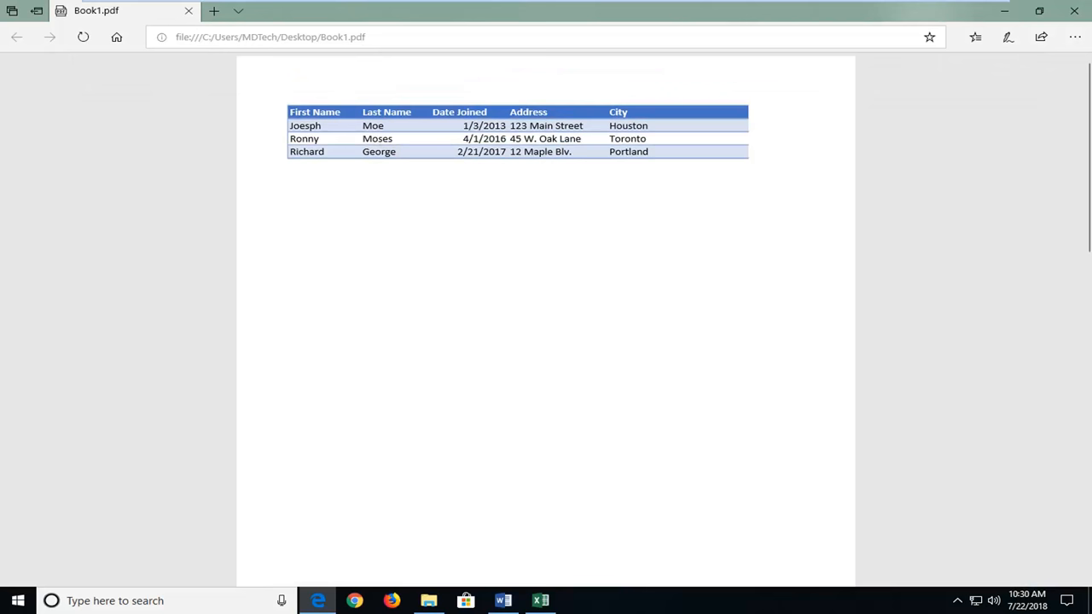
mouse_move(362, 104)
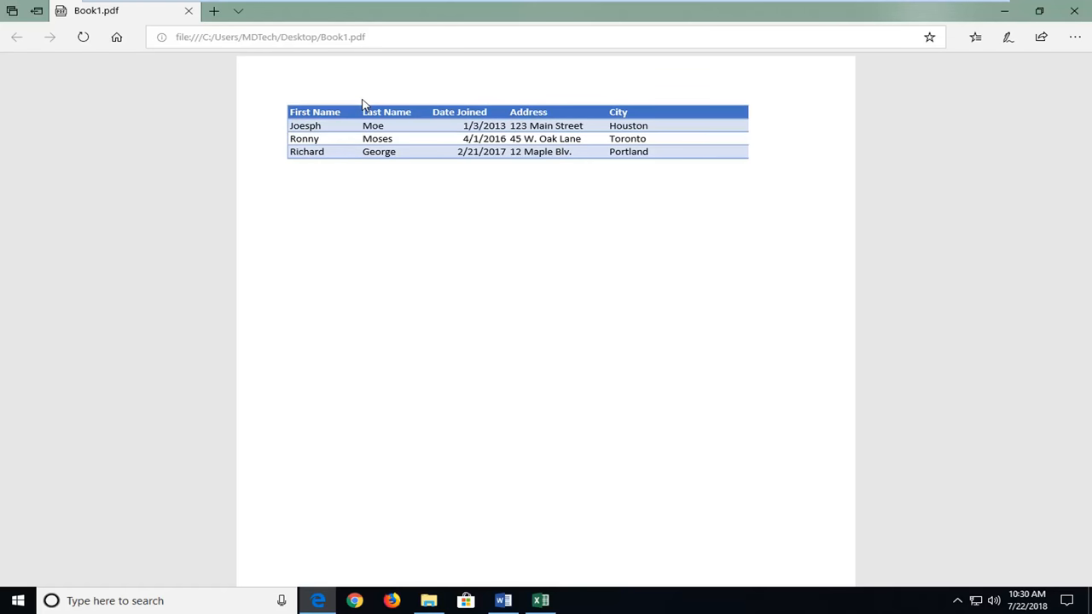
mouse_move(441, 216)
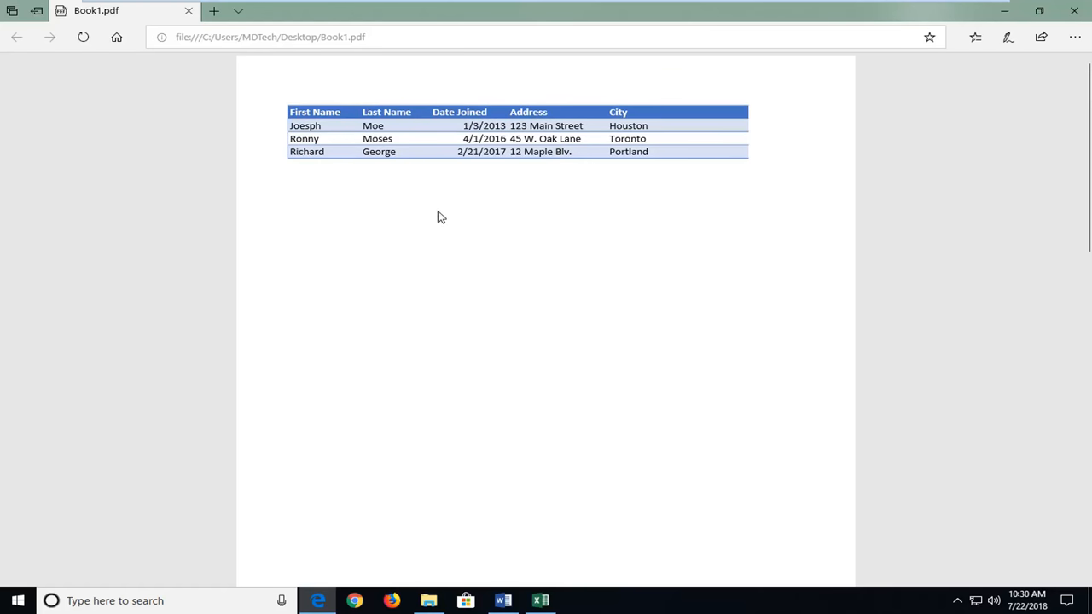
mouse_move(441, 211)
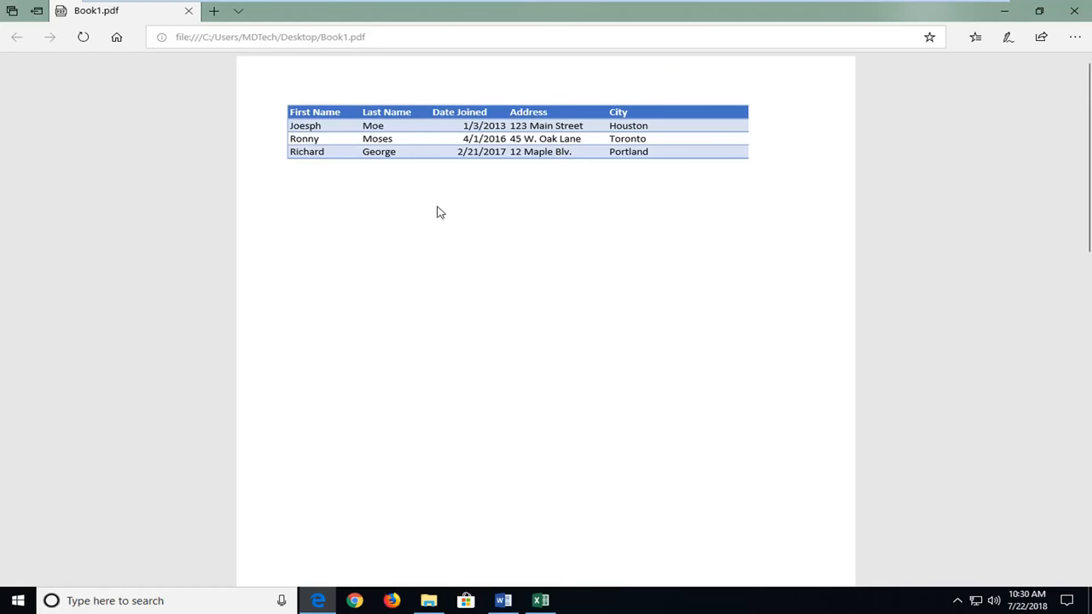
Scroll through Book1.pdf's names table in Edge, then return to the Excel workbook
scroll(down, 3)
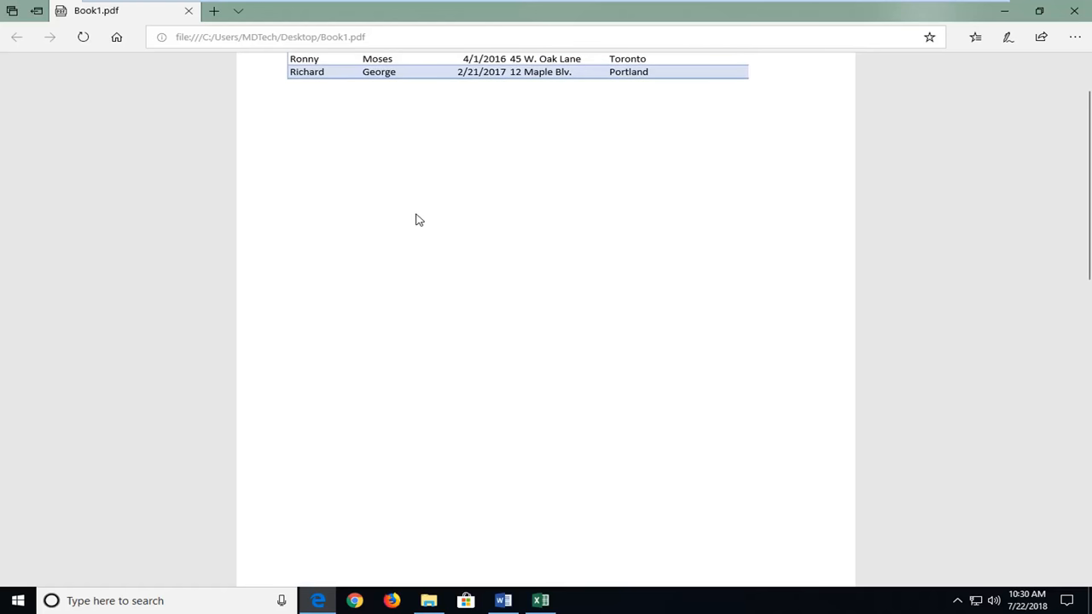
mouse_move(462, 204)
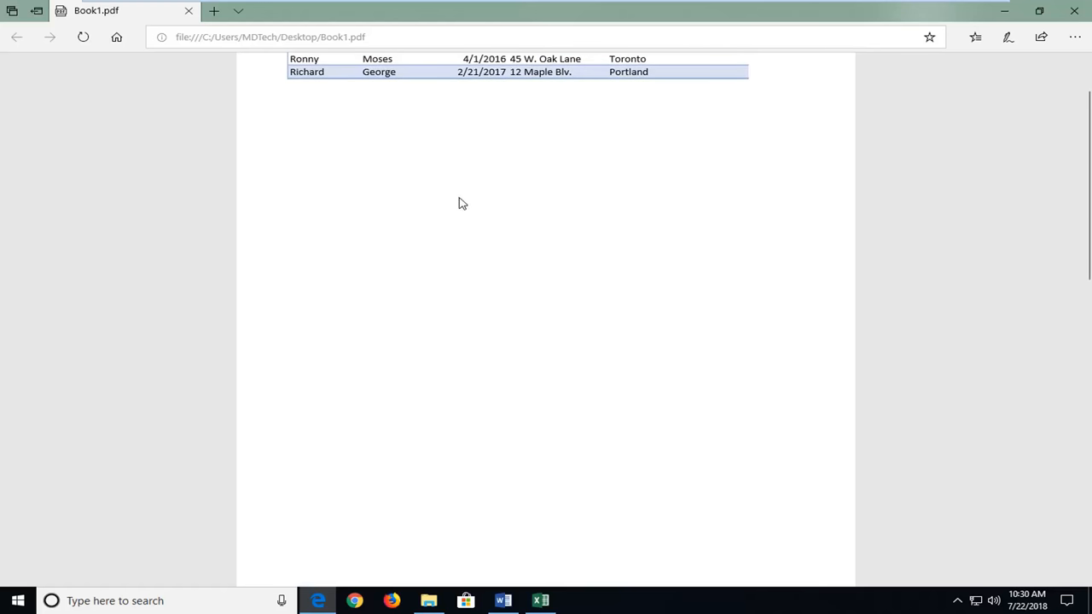
click(541, 600)
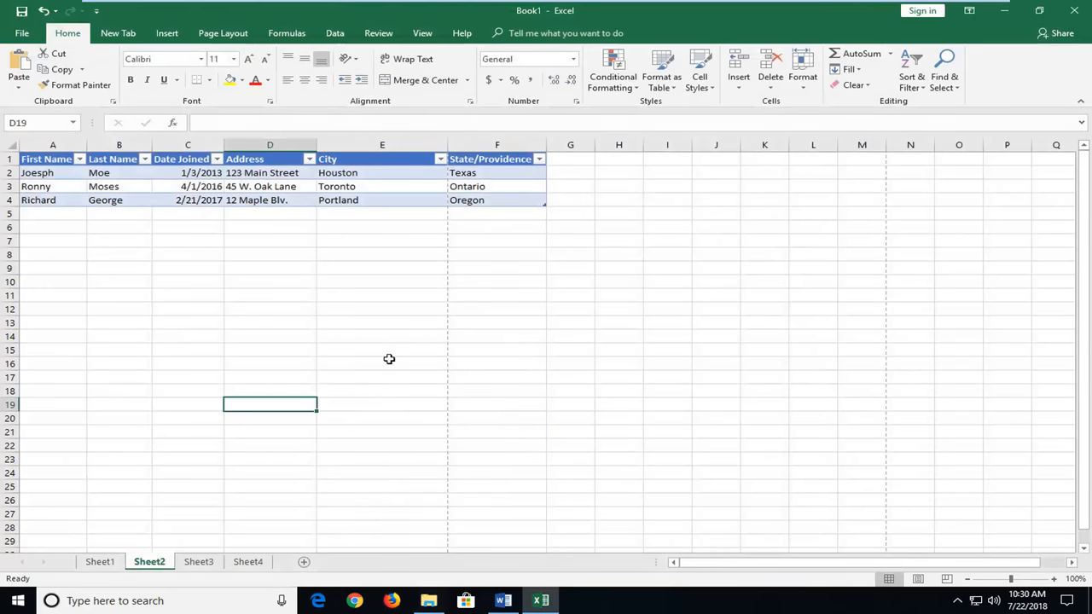